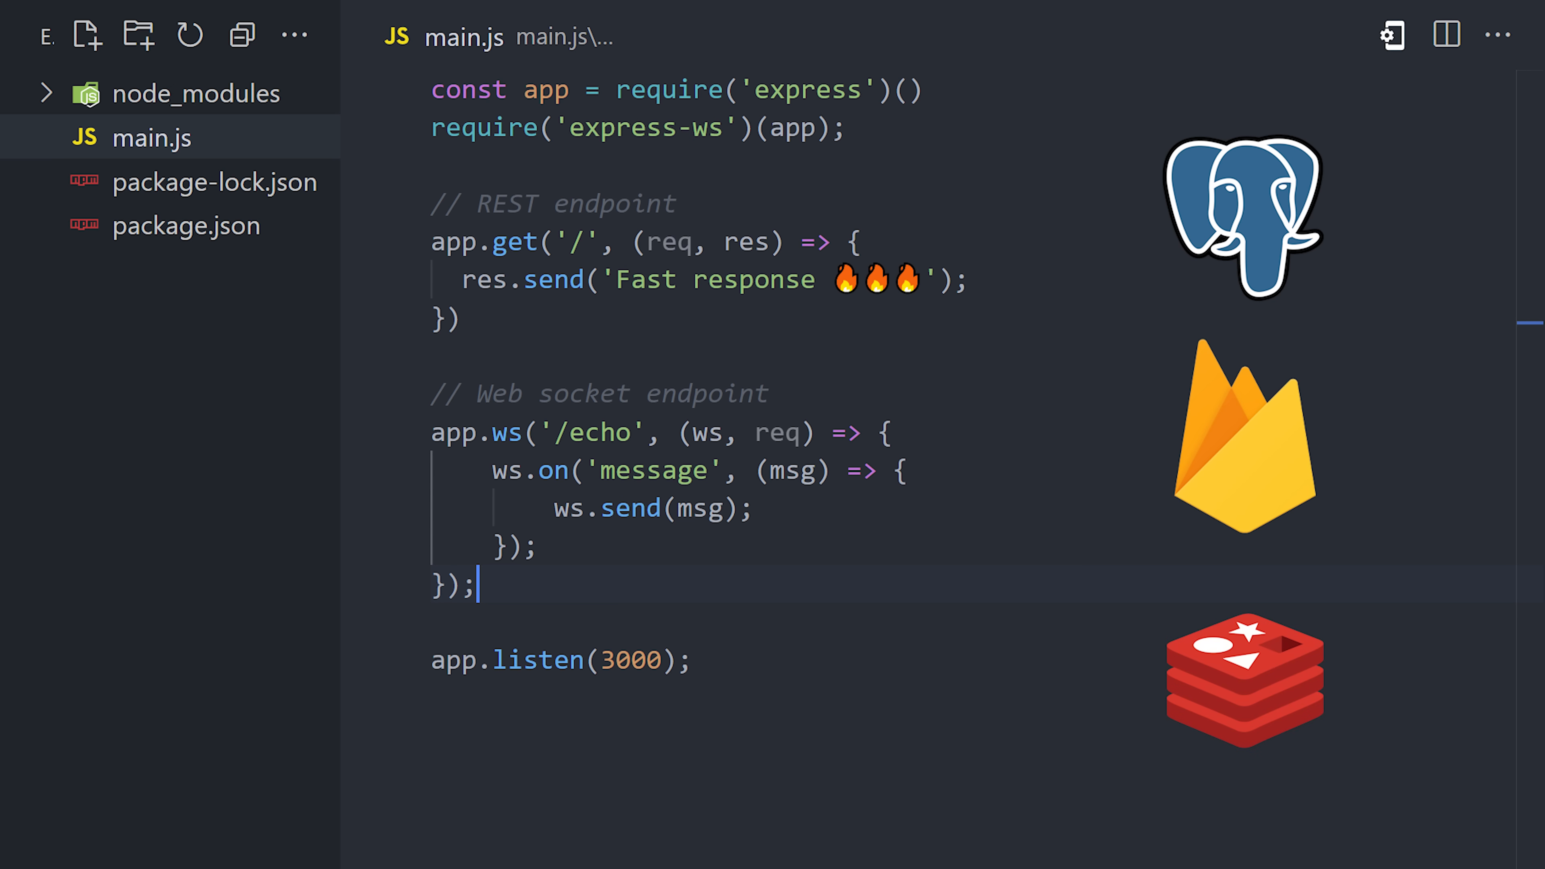
- Connect to instance-1 over SSH and check for git and node, finding git missing
left_click(186, 225)
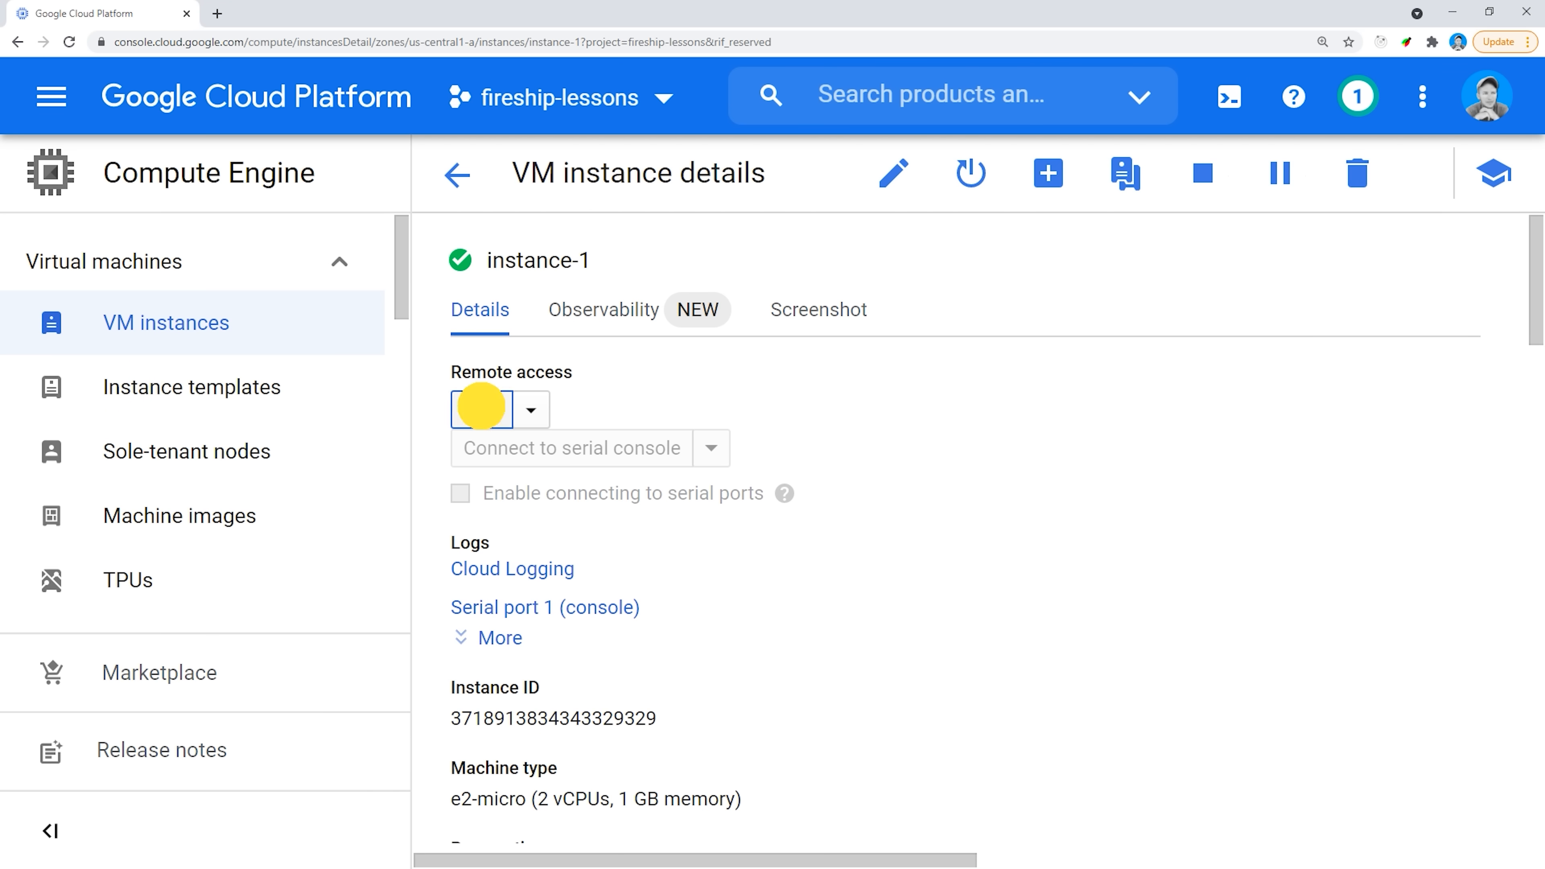
left_click(481, 408)
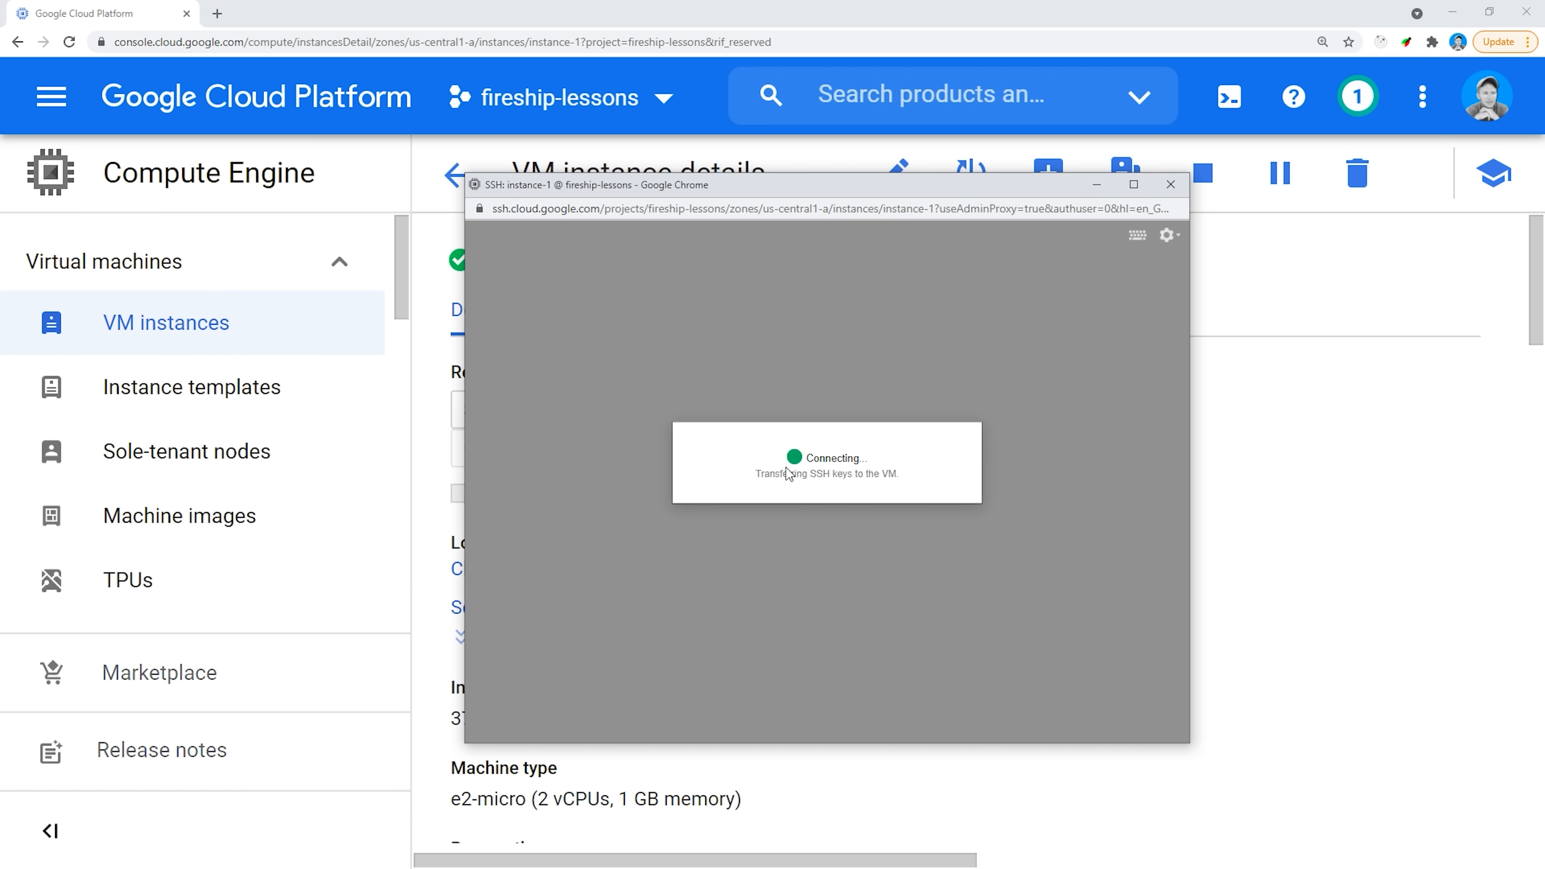
type("git -v")
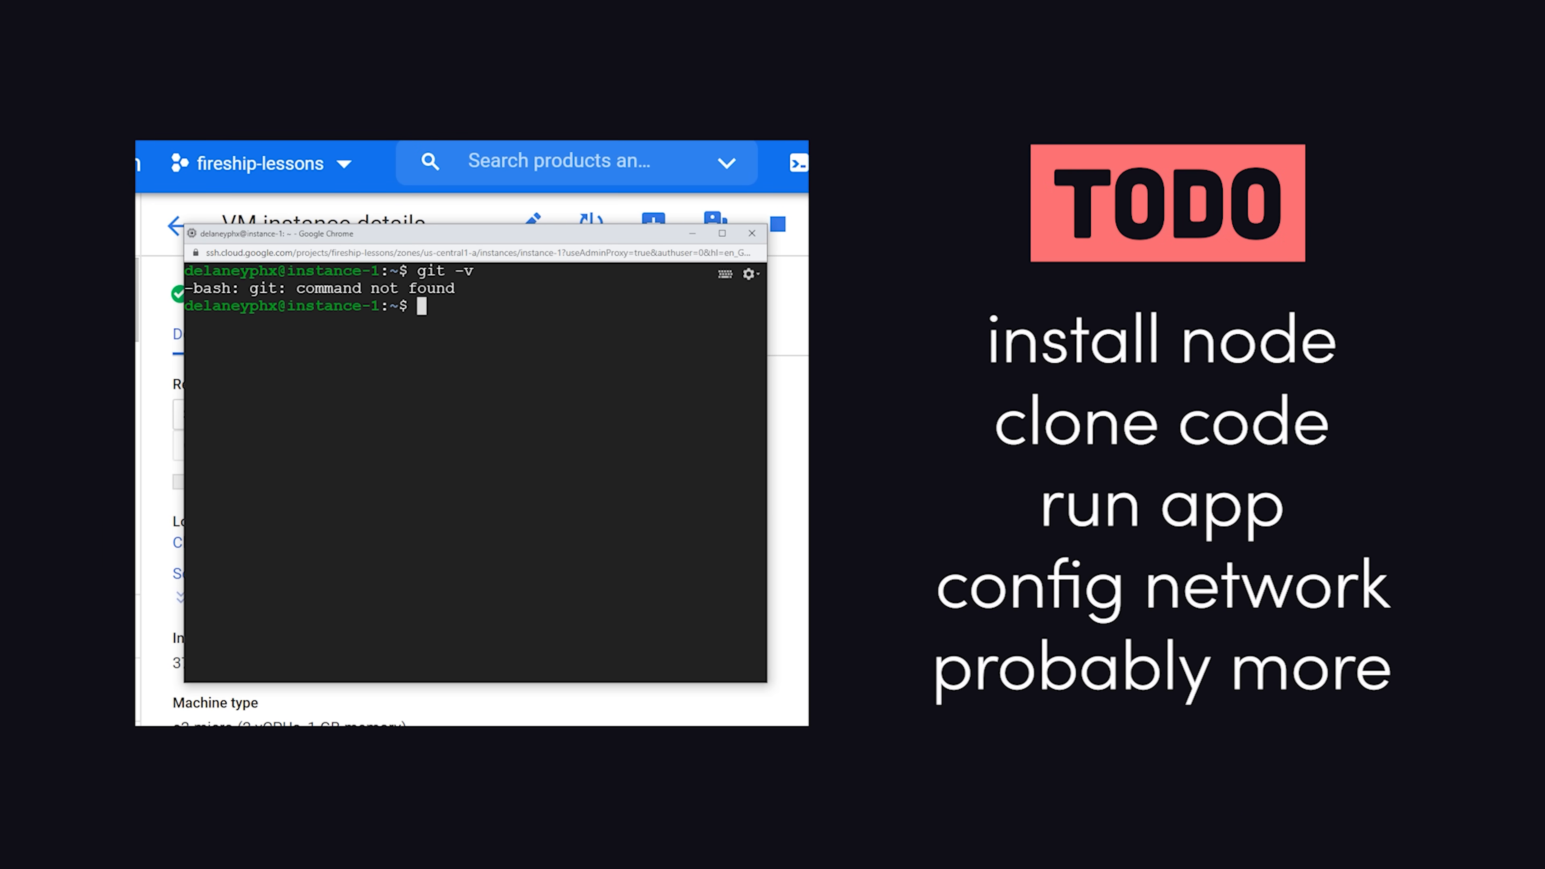
type("node")
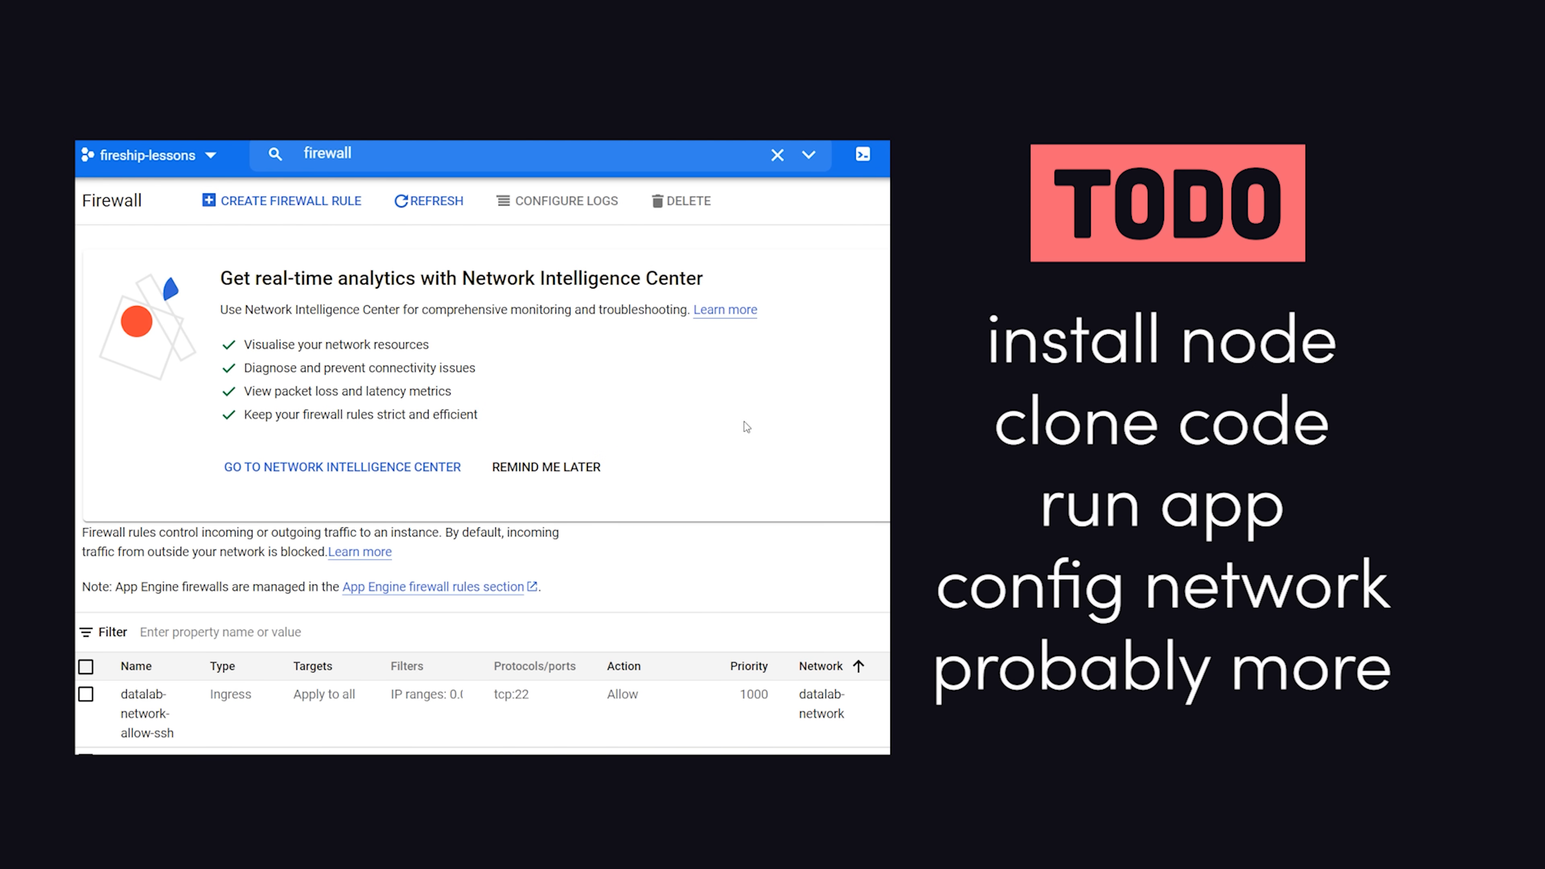
scroll("down", 3)
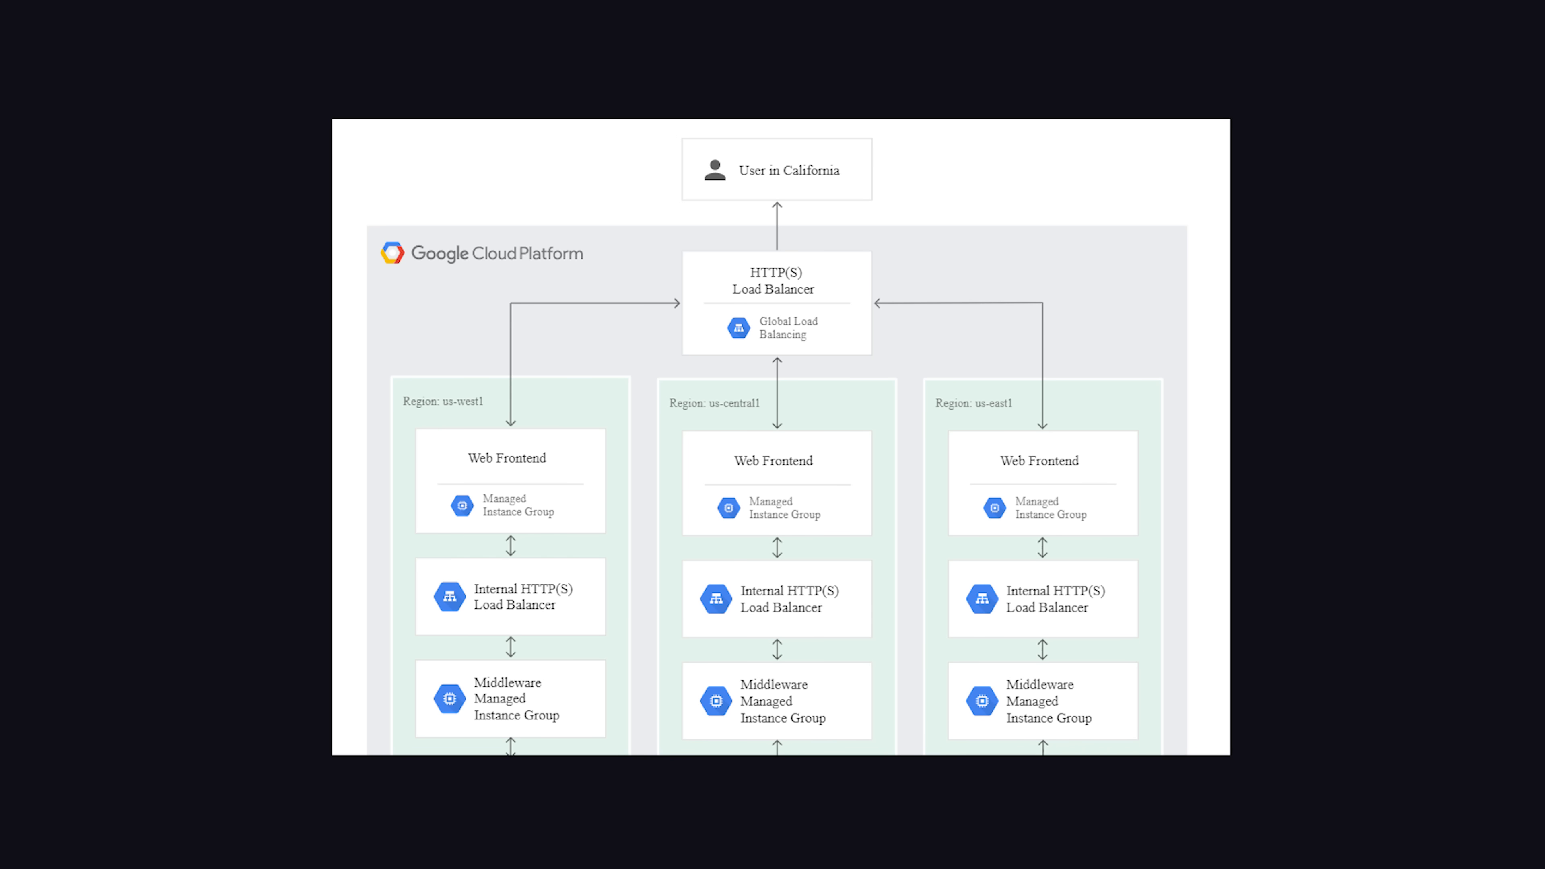
- Begin a new file in the Express project folder for the App Engine config
key("Right")
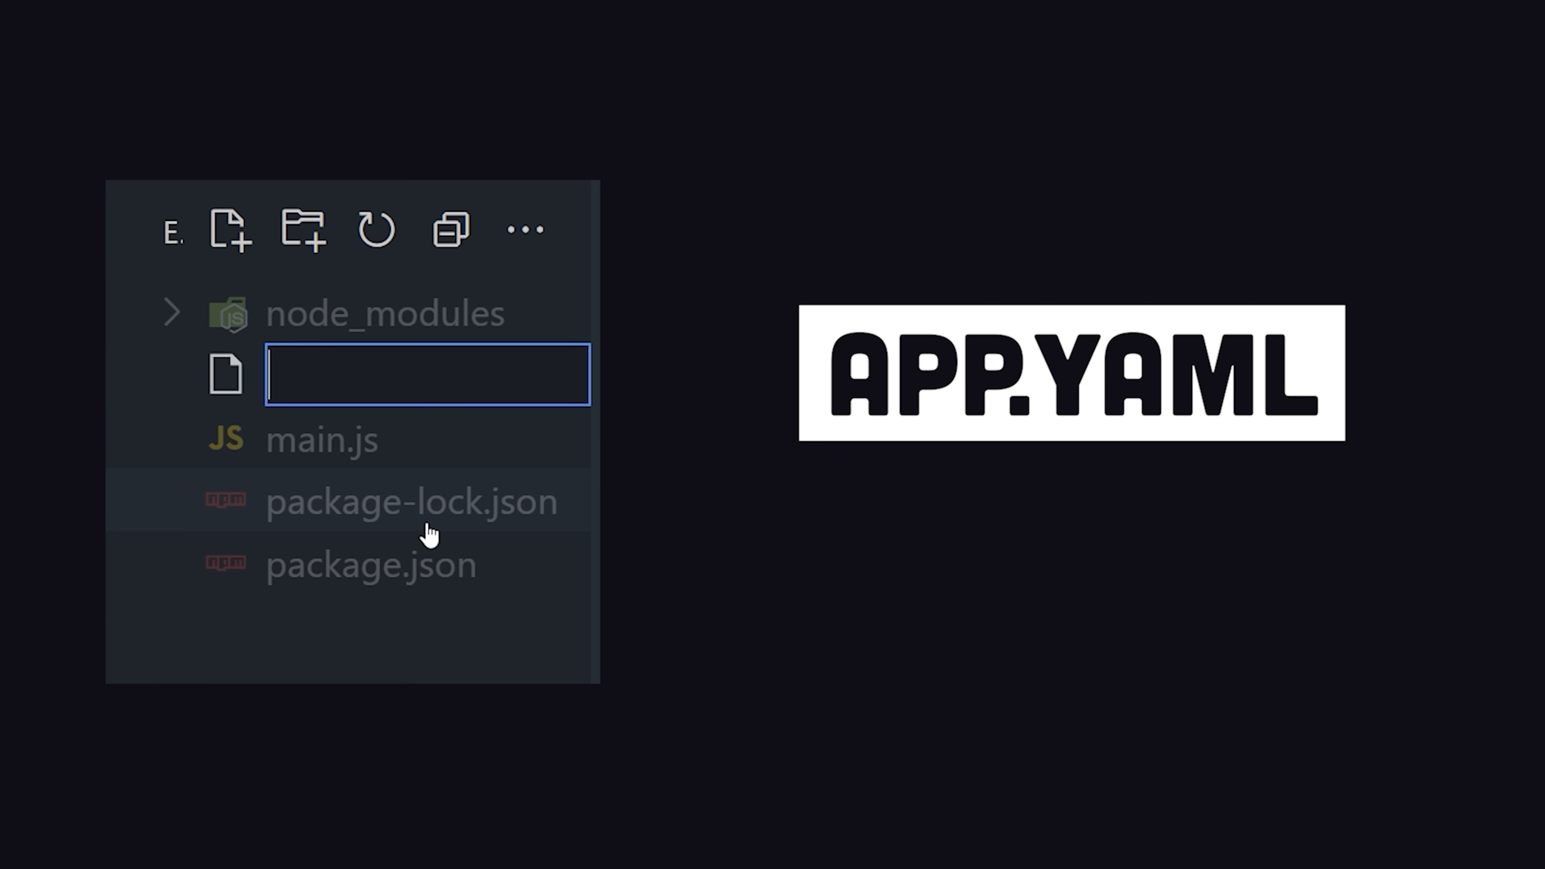
- Name the new file app.yaml with runtime nodejs14 and prepare gcloud app deploy
type("app.yaml")
type("gcloud app deploy")
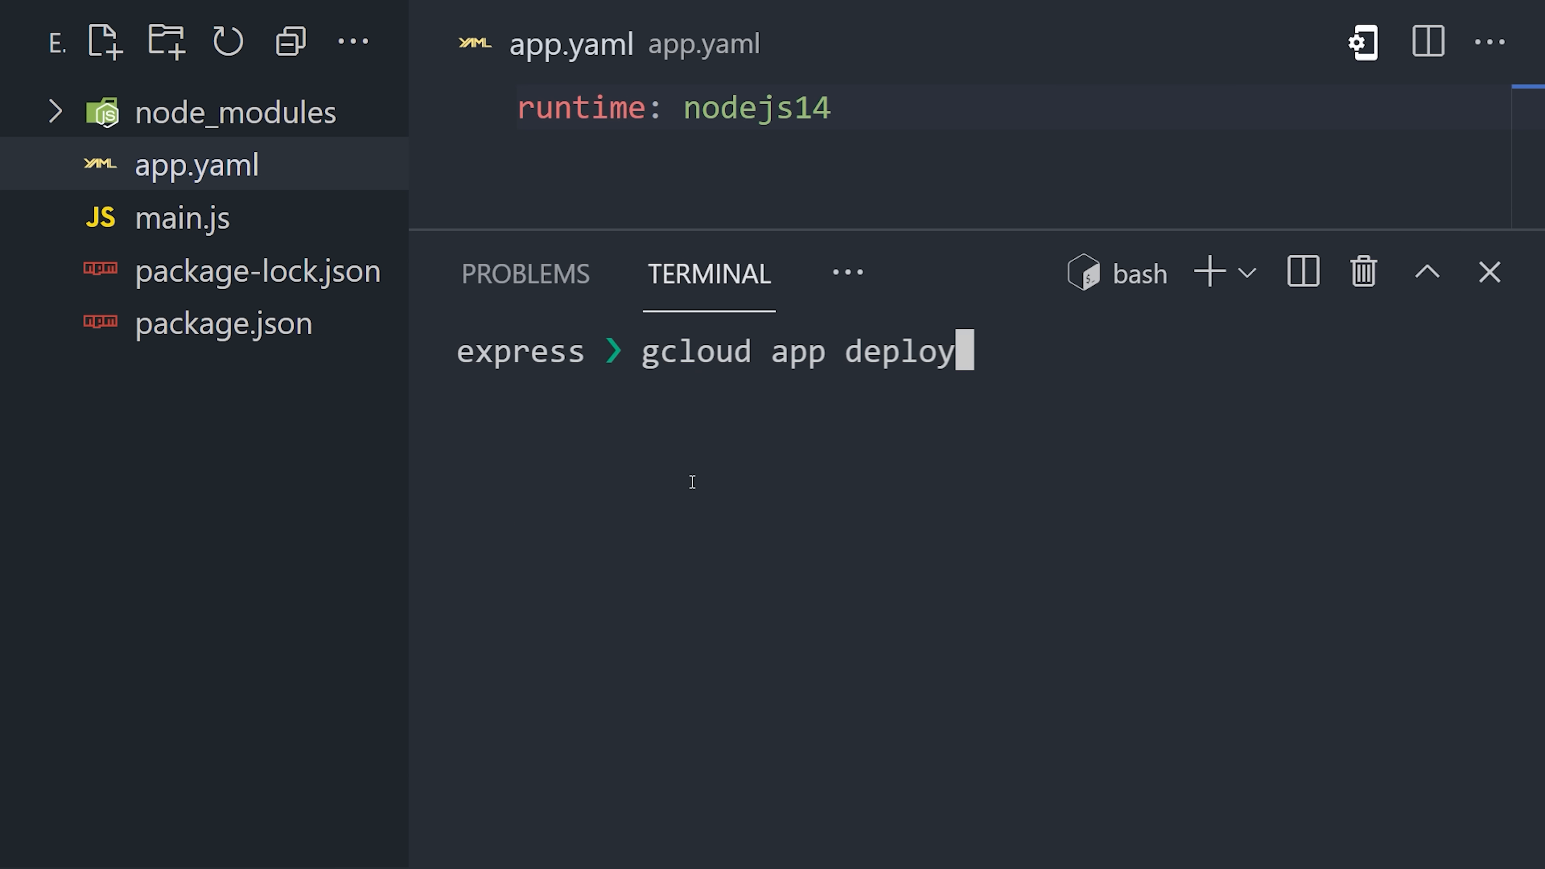
- Run gcloud app deploy so it lists the default service and awaits confirmation
key("Return")
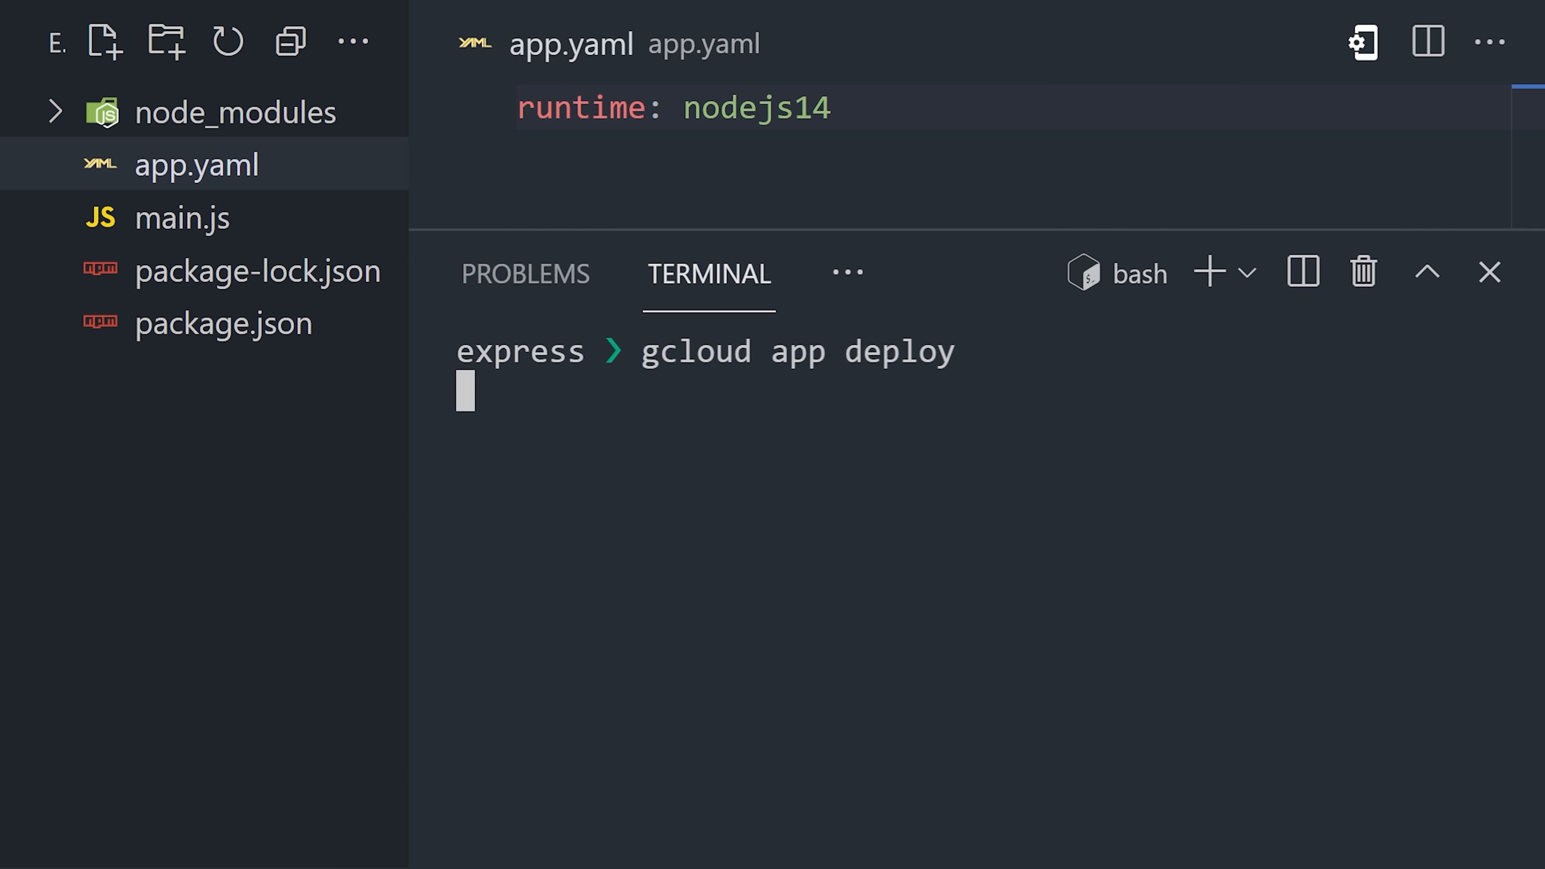
key("Return")
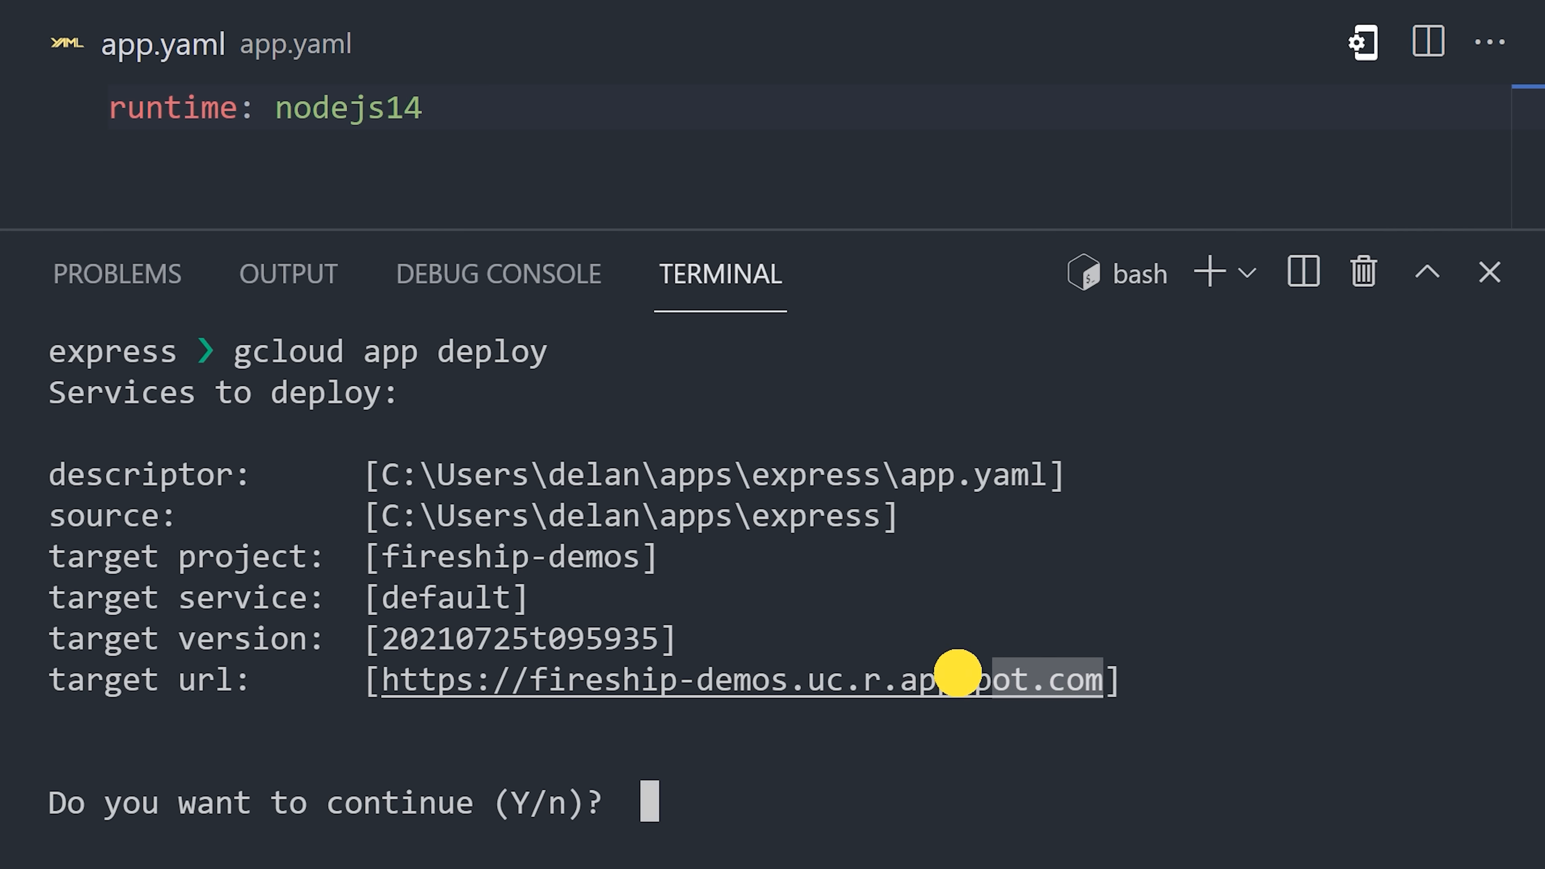
mouse_move(390, 680)
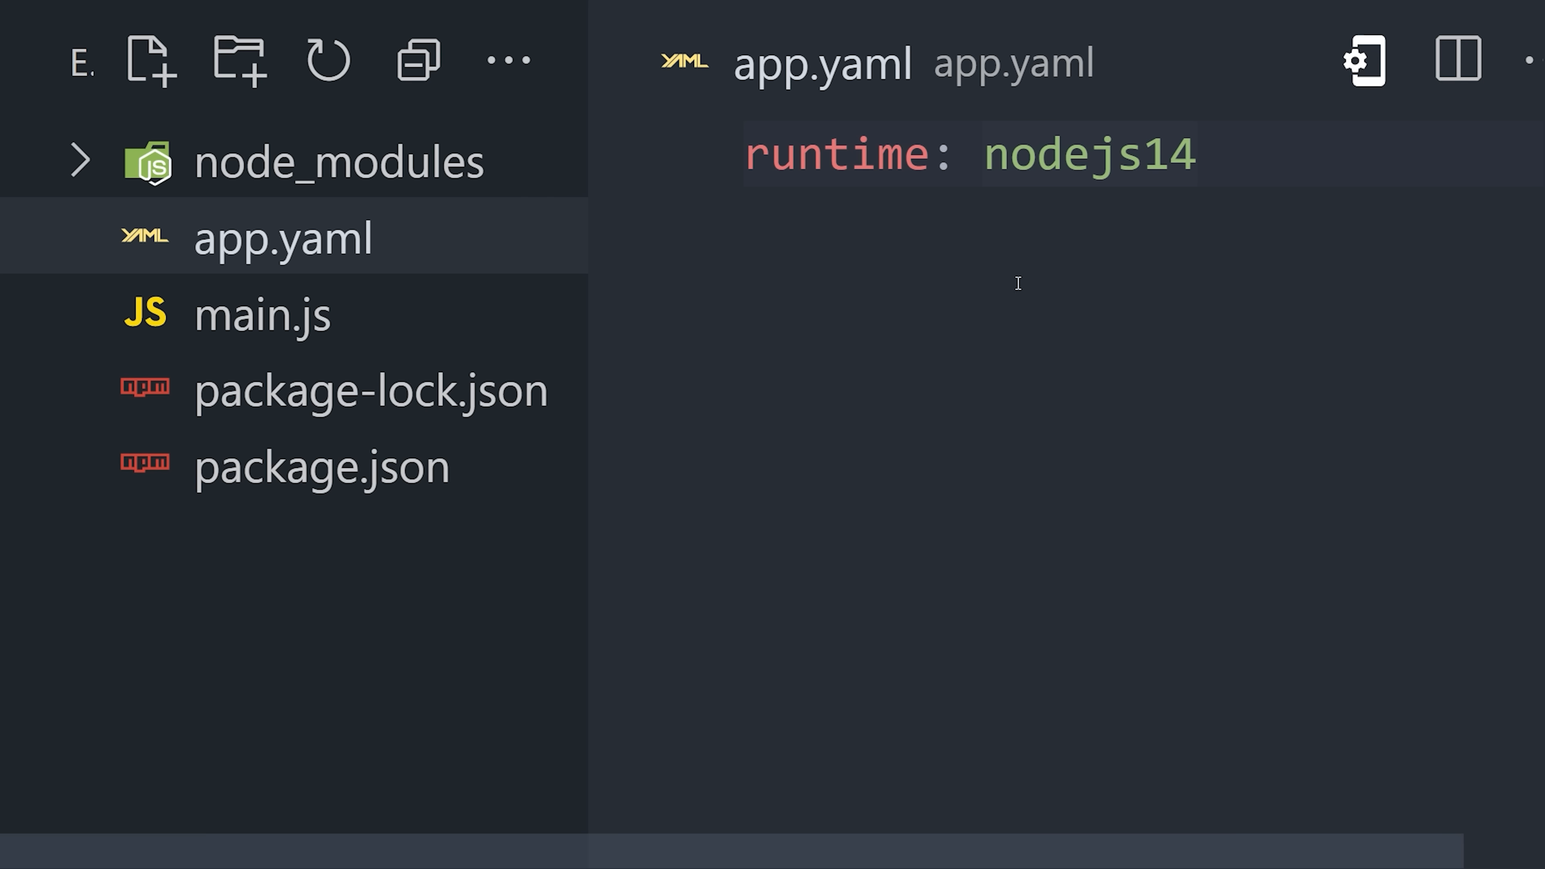
- Set runtime flex in app.yaml and add a Dockerfile from node:16 running main.js on 8080
type("flex")
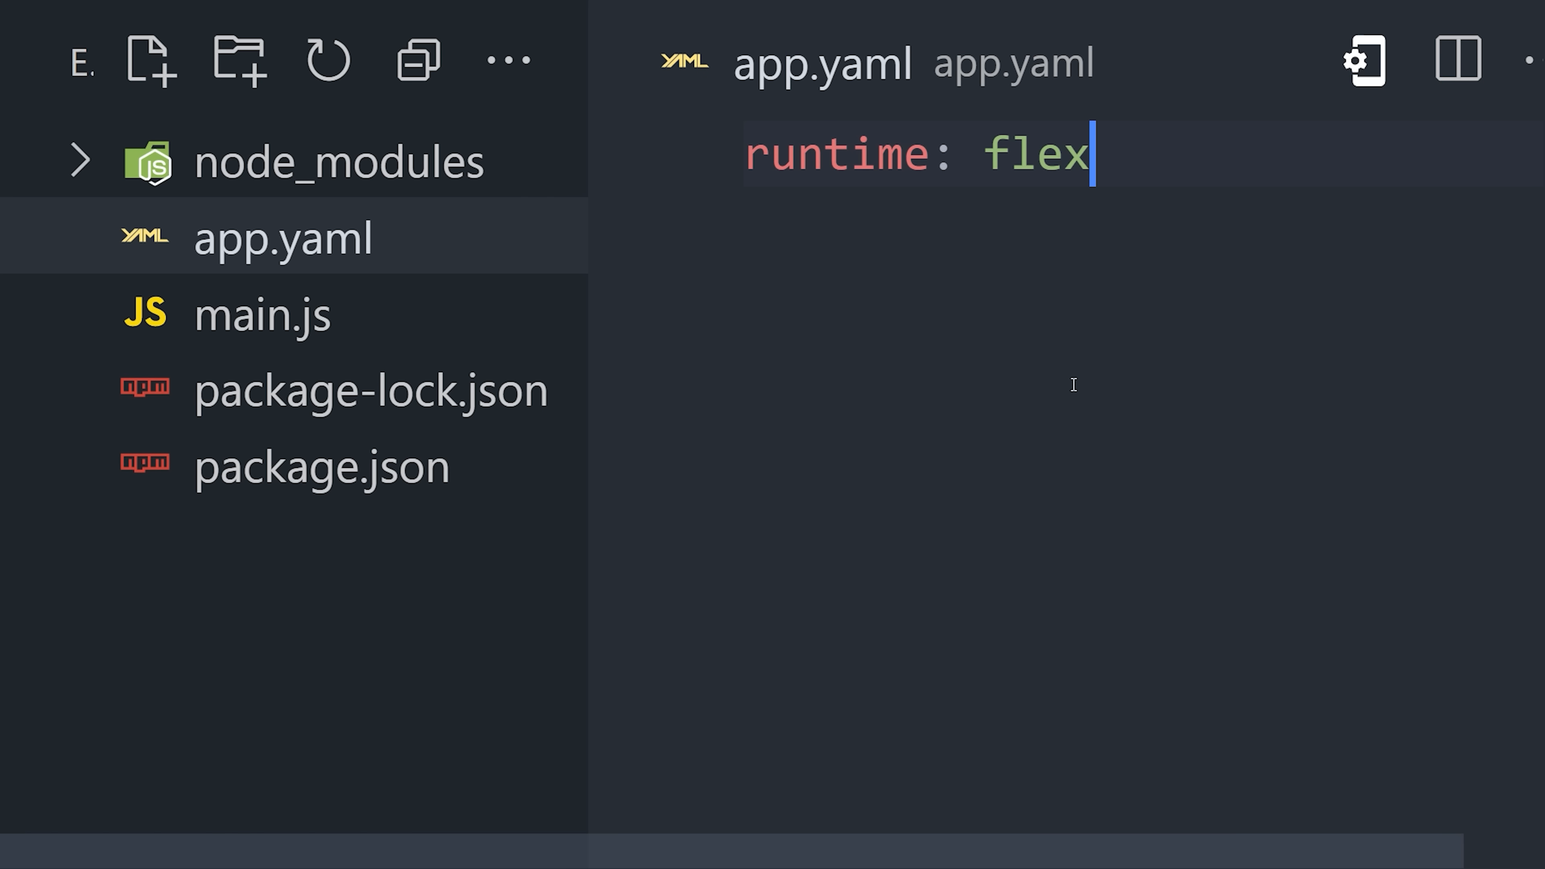
left_click(148, 59)
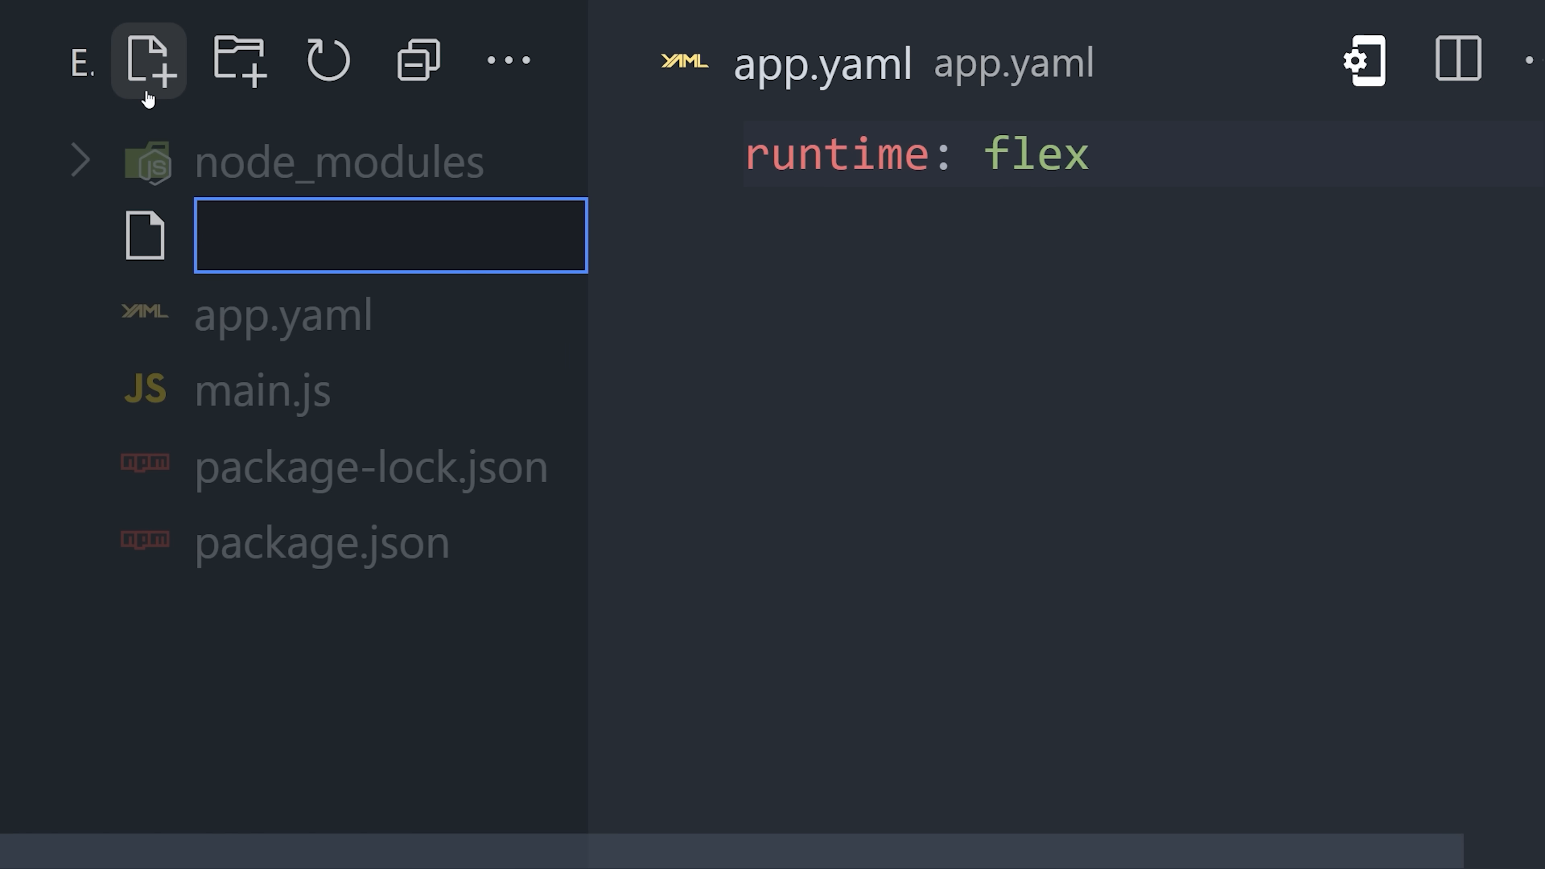
type("Dockerfile")
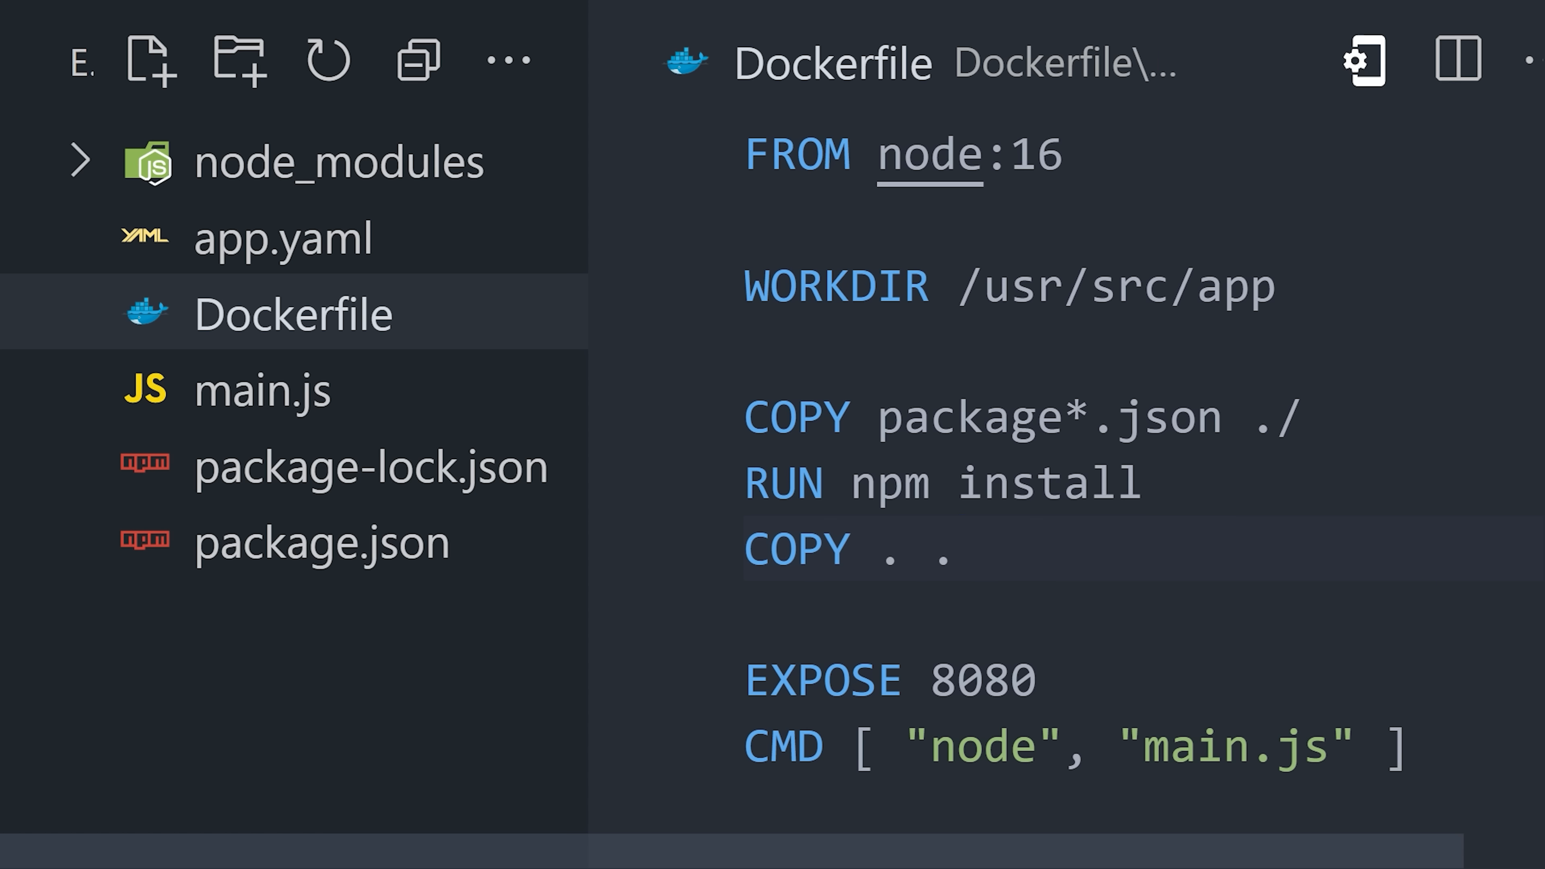
left_click(961, 549)
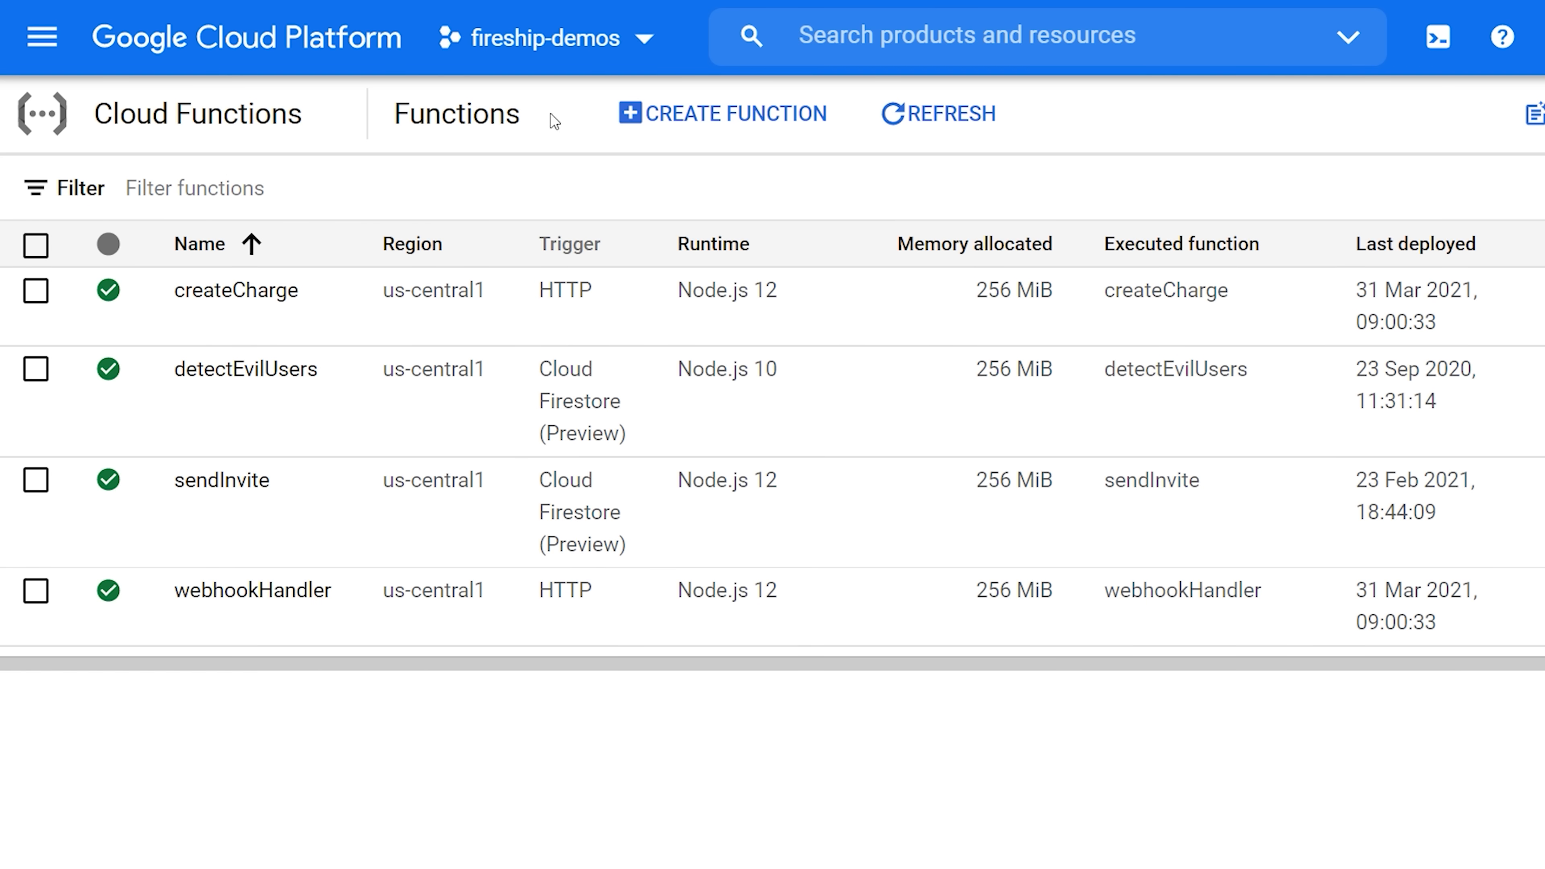
- Start a new Cloud Function, reaching the code step with Node.js 14 and sample helloWorld
left_click(722, 114)
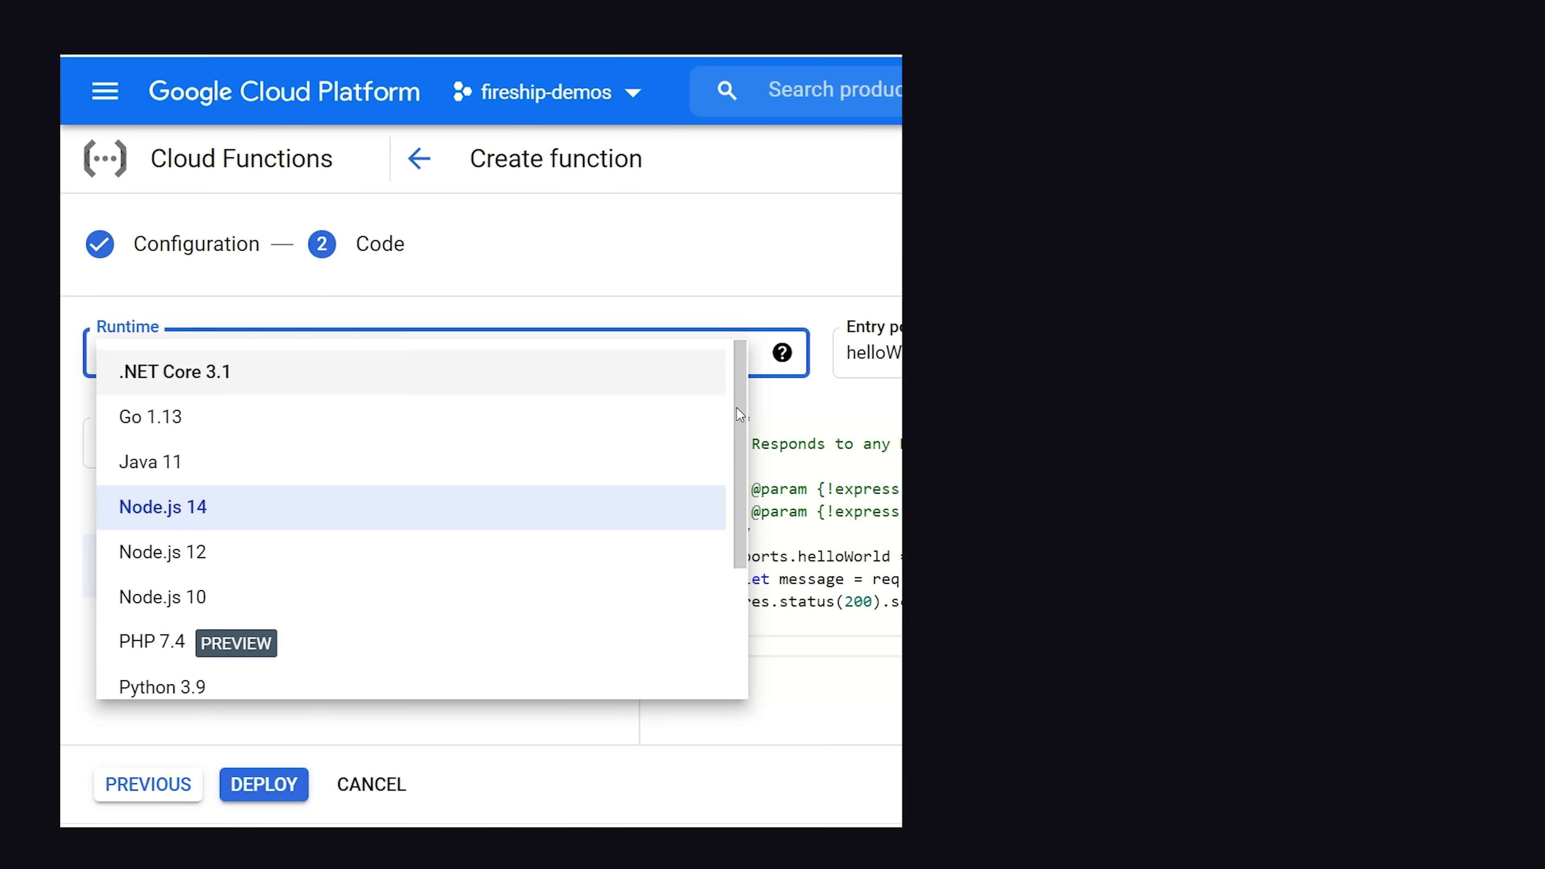
scroll("down", 3)
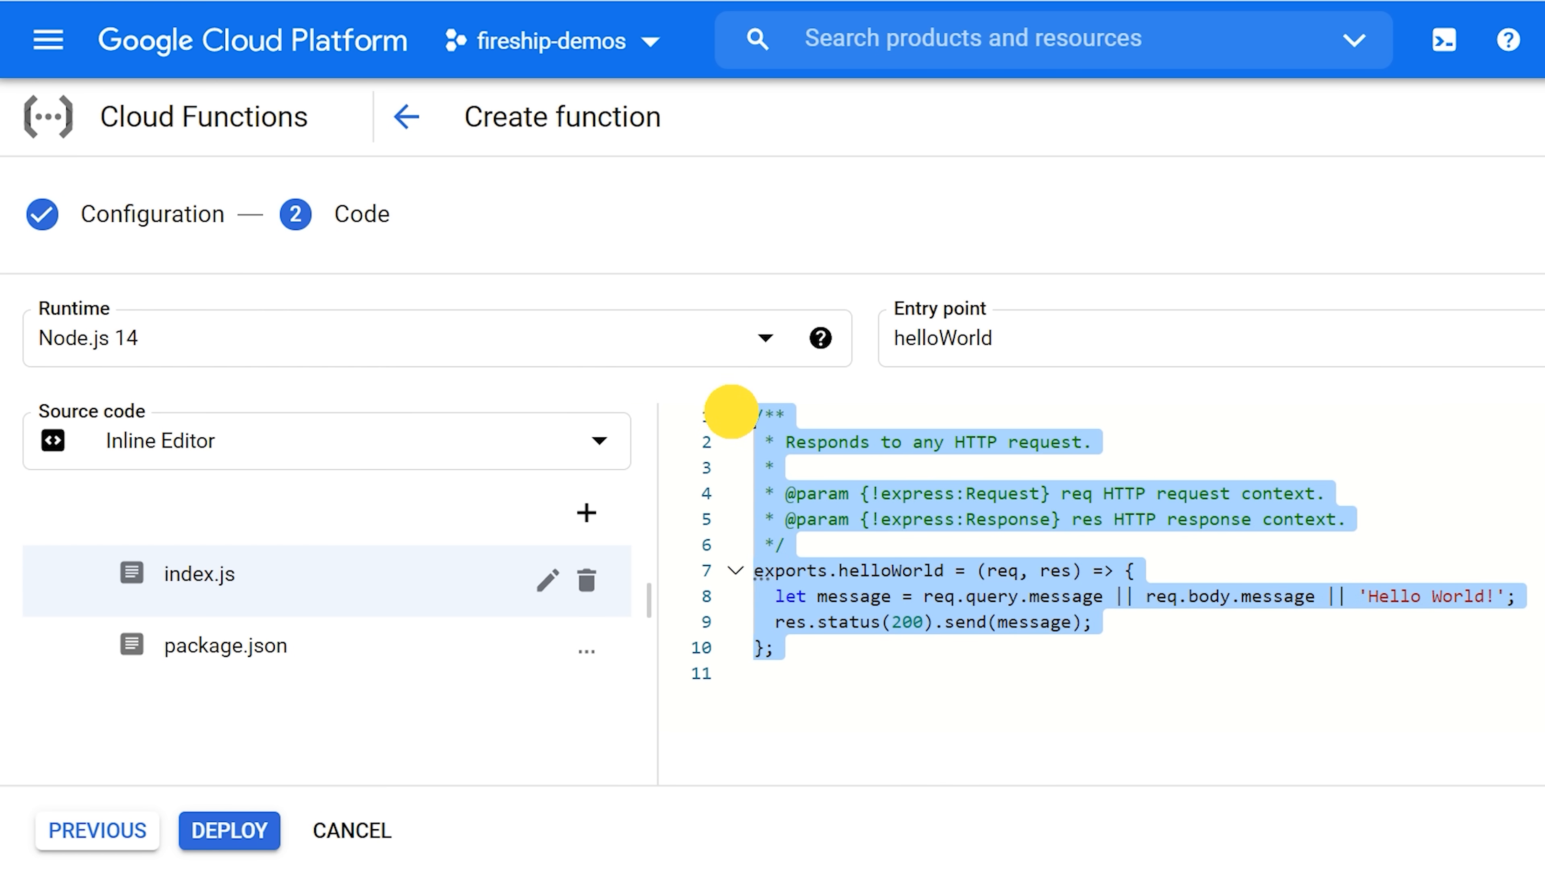
left_click(229, 830)
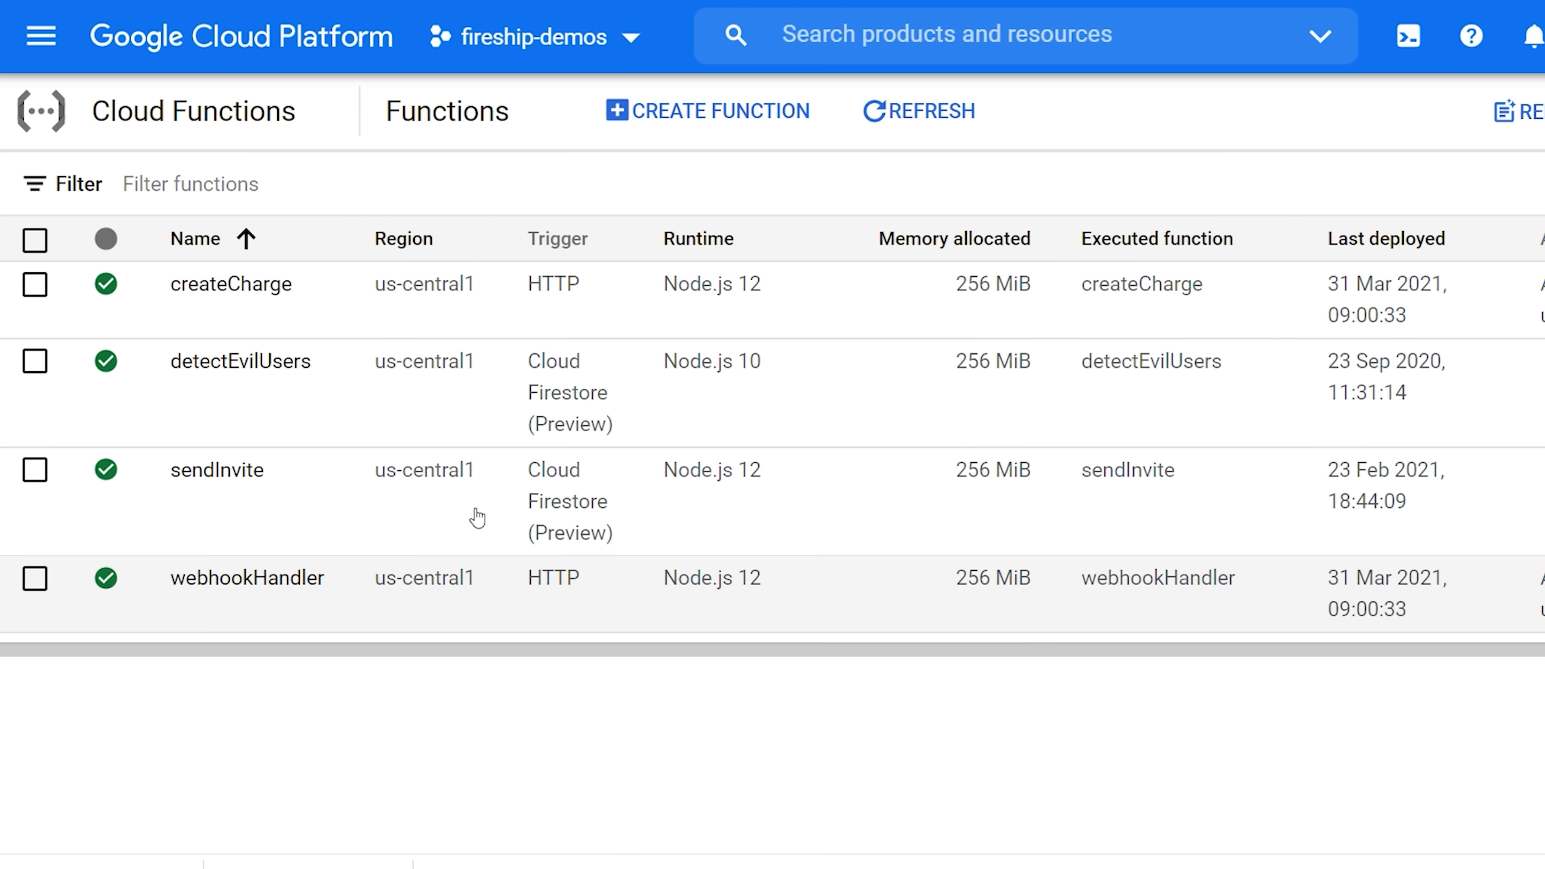
left_click(708, 111)
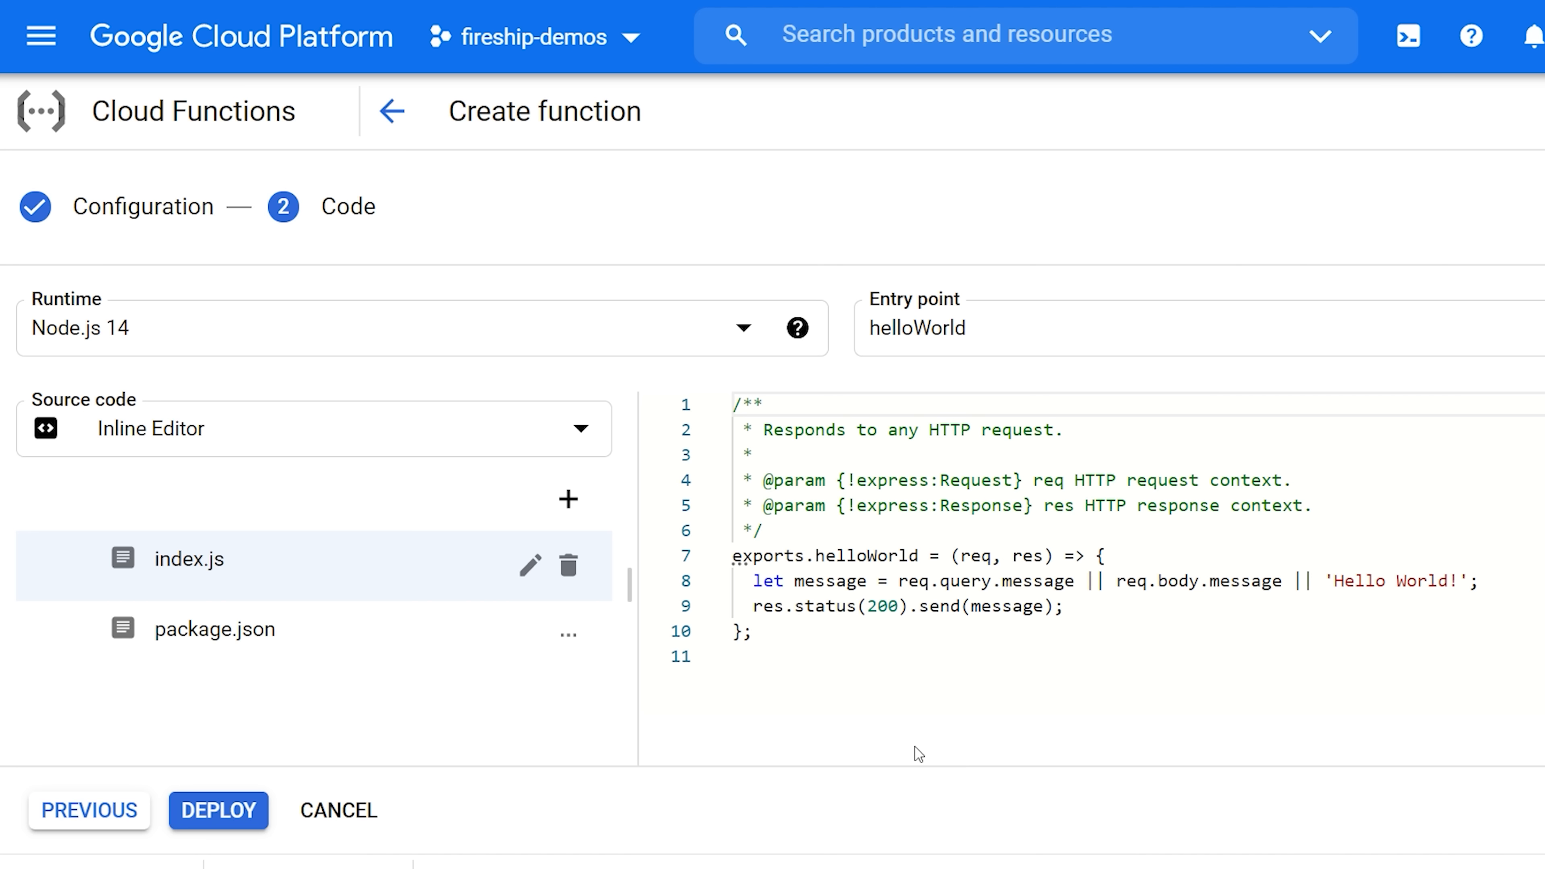